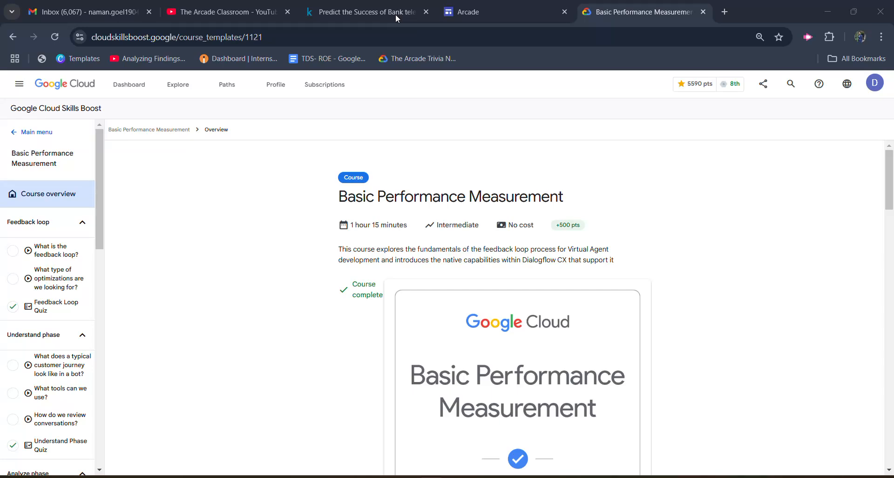
Step: Glance at the Arcade list, then scroll the Basic Performance Measurement course outline to Feedback Loop Quiz
left_click(486, 12)
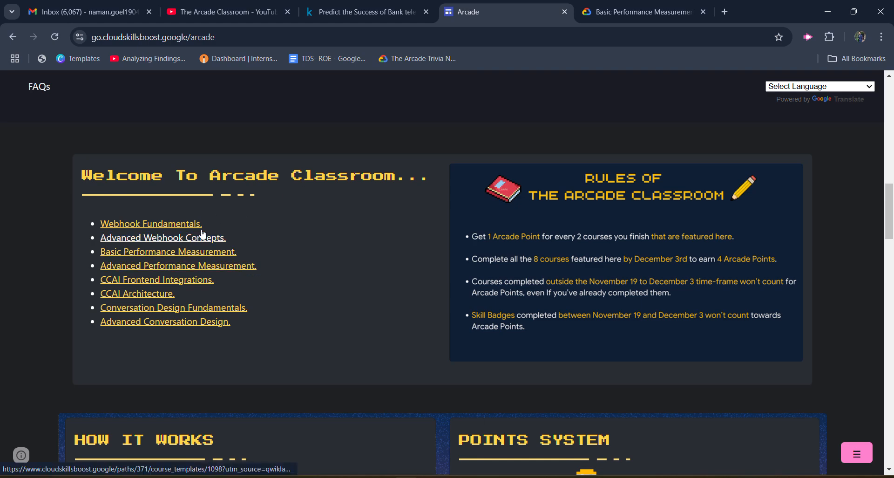
left_click(168, 251)
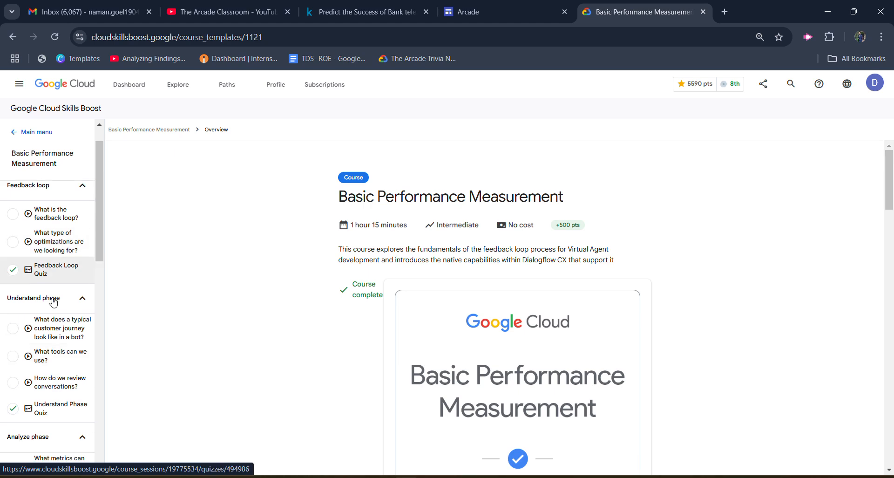
scroll("down", 3)
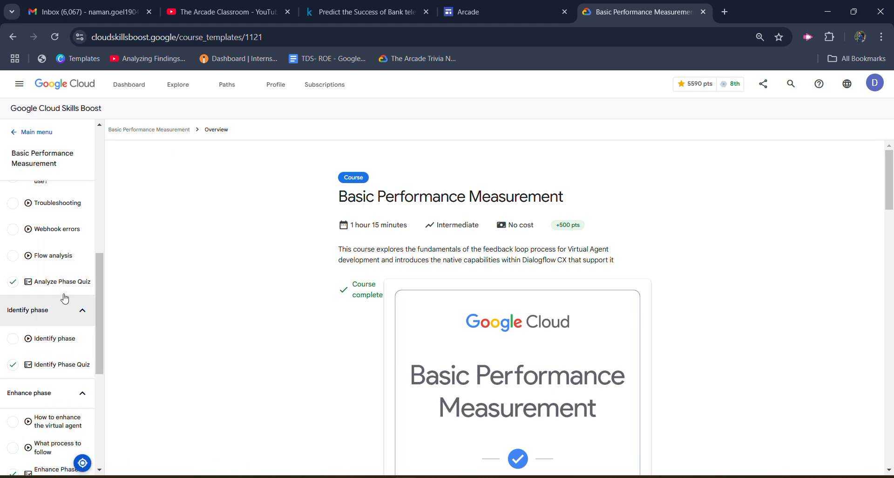
scroll("down", 3)
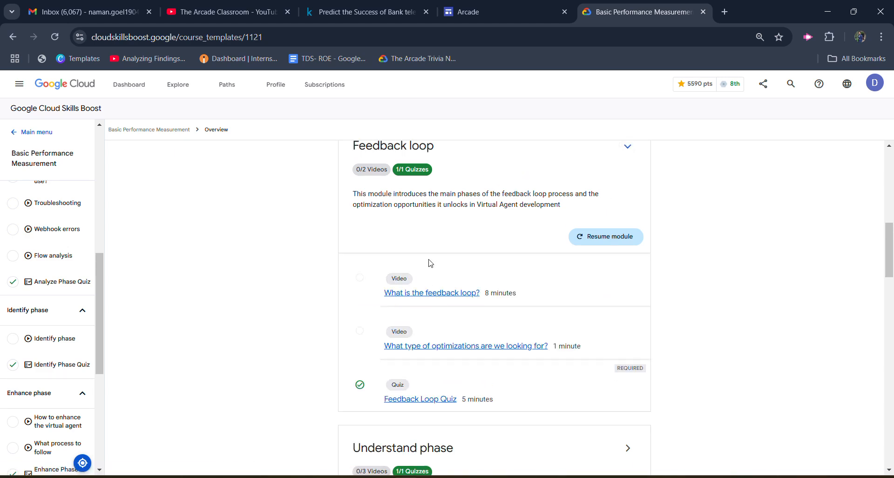
mouse_move(437, 306)
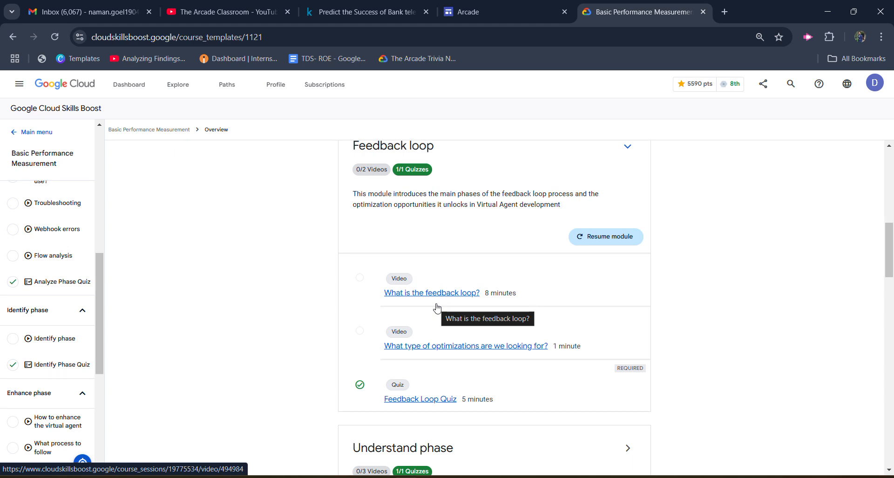
scroll("down", 3)
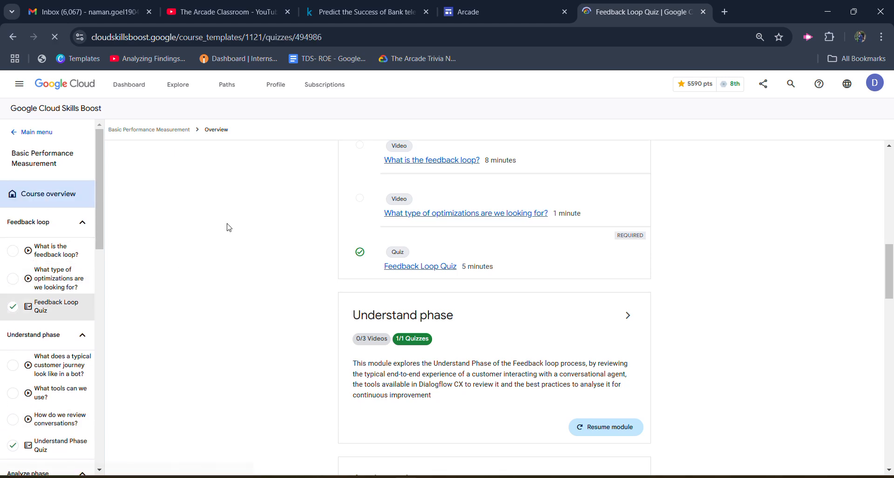
left_click(227, 12)
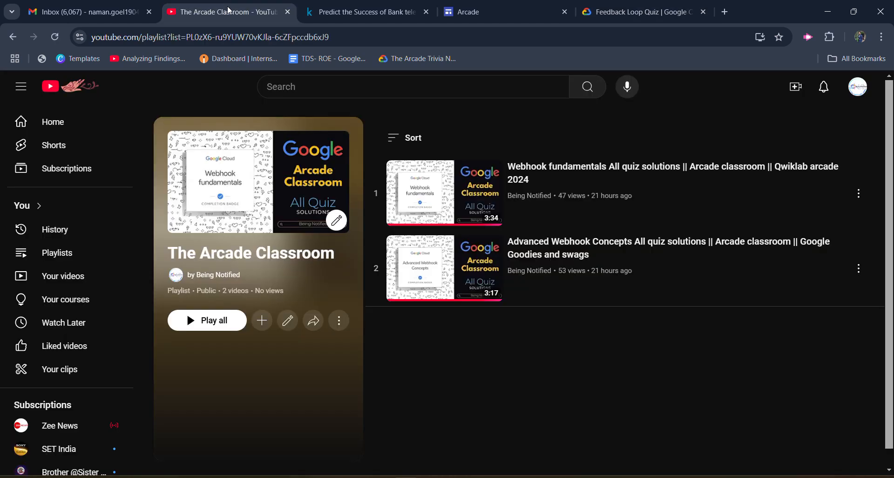
mouse_move(475, 202)
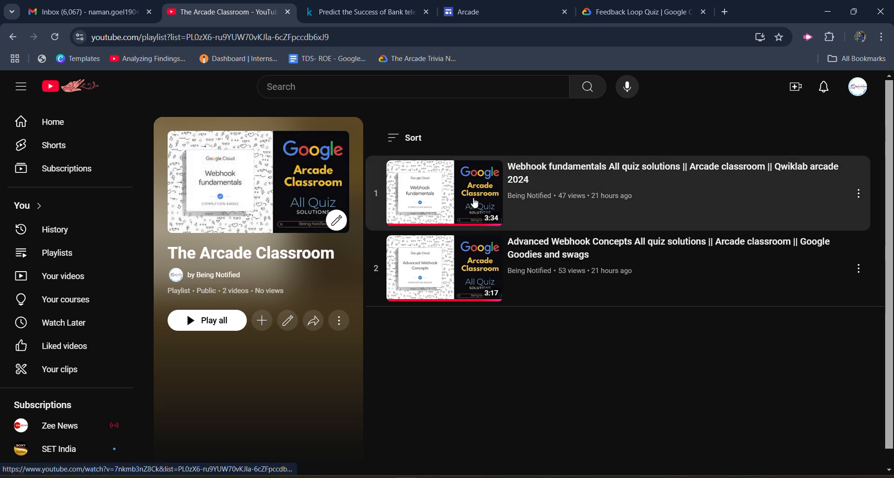
mouse_move(478, 236)
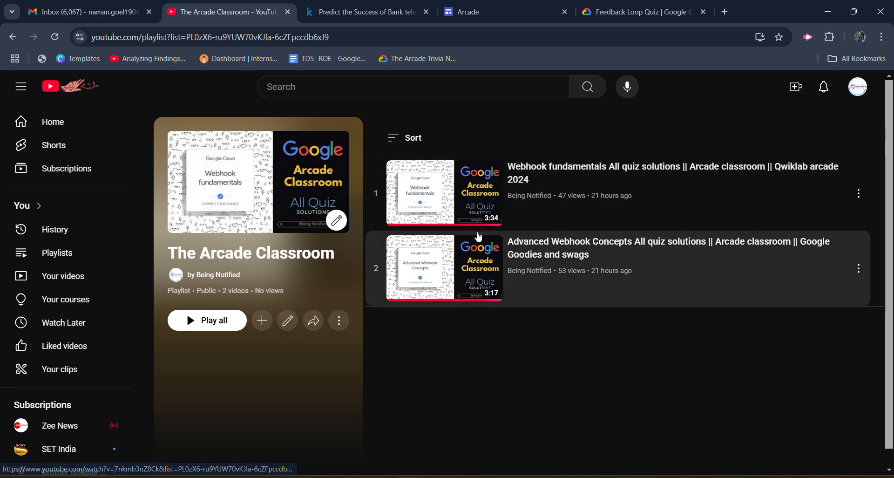
mouse_move(475, 292)
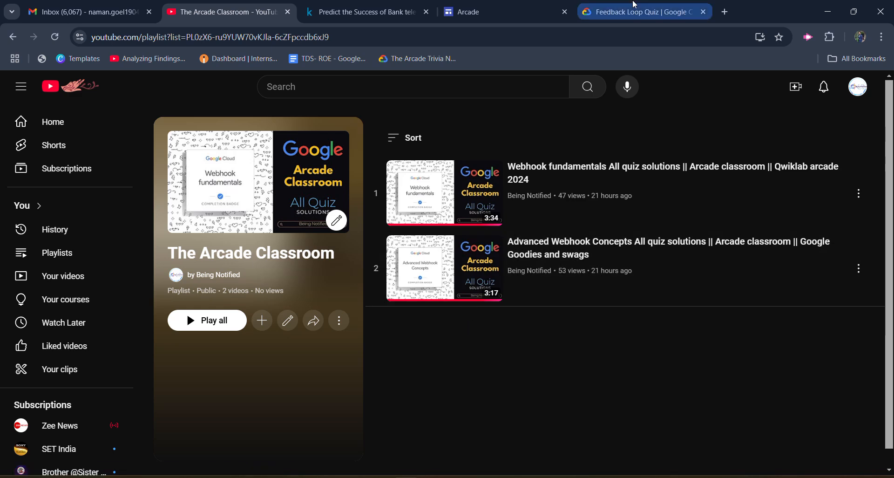
Step: Review the Feedback Loop Quiz's three correct answers at 100%, then move to Understand Phase Quiz
left_click(641, 12)
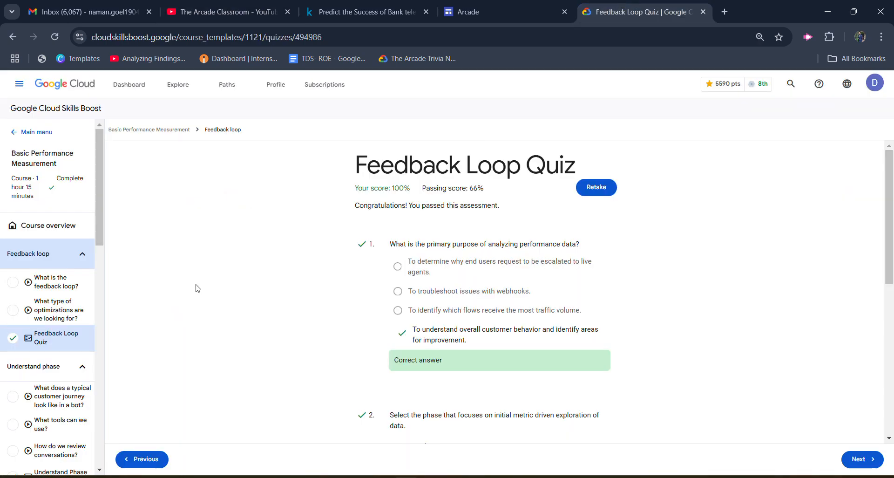
mouse_move(386, 232)
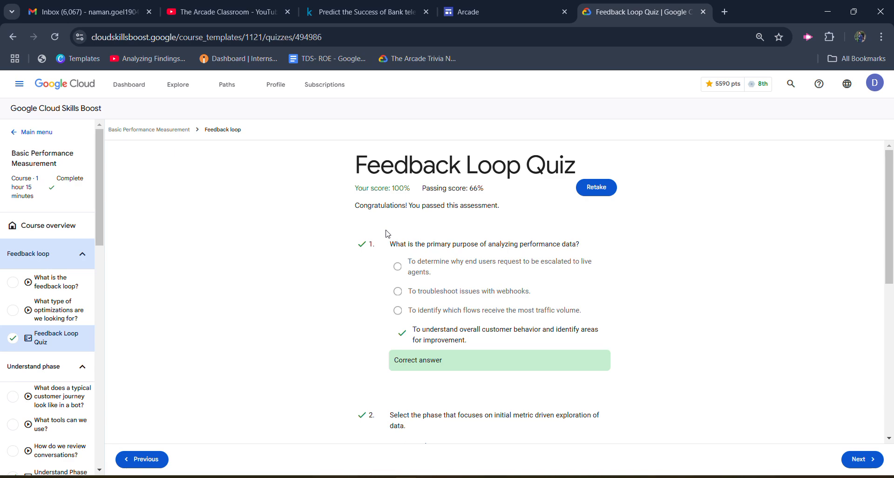
scroll("down", 3)
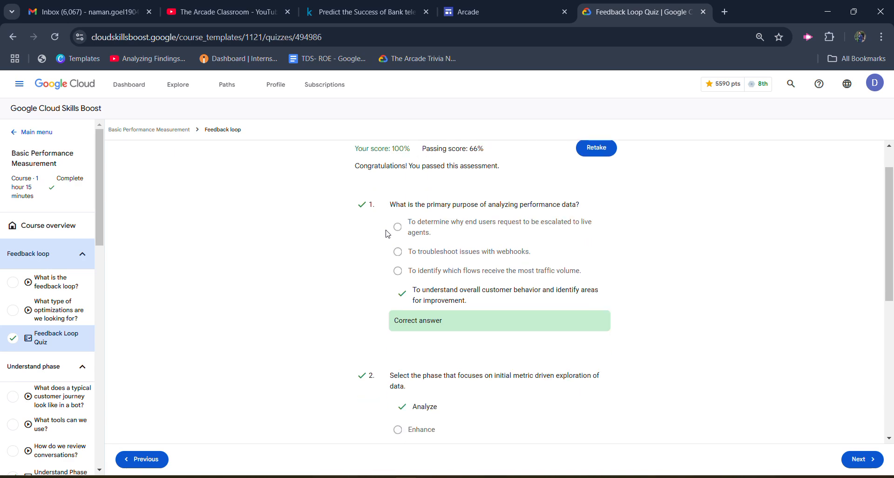
mouse_move(417, 290)
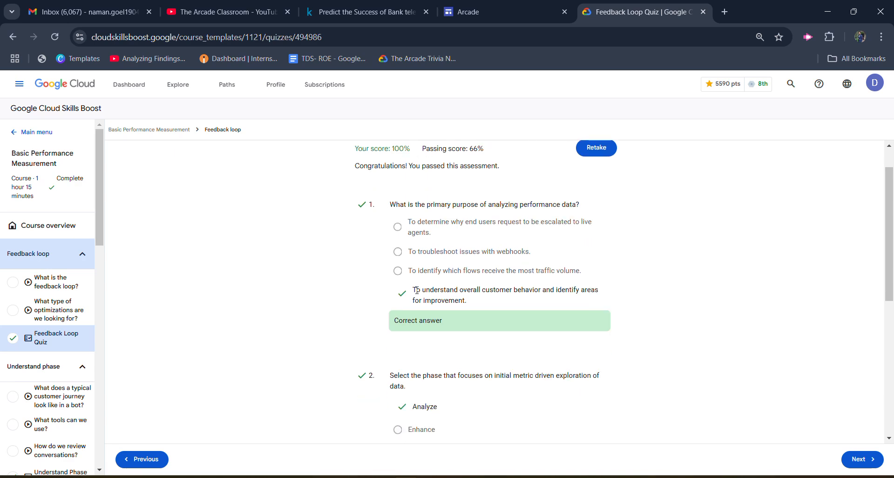
scroll("down", 3)
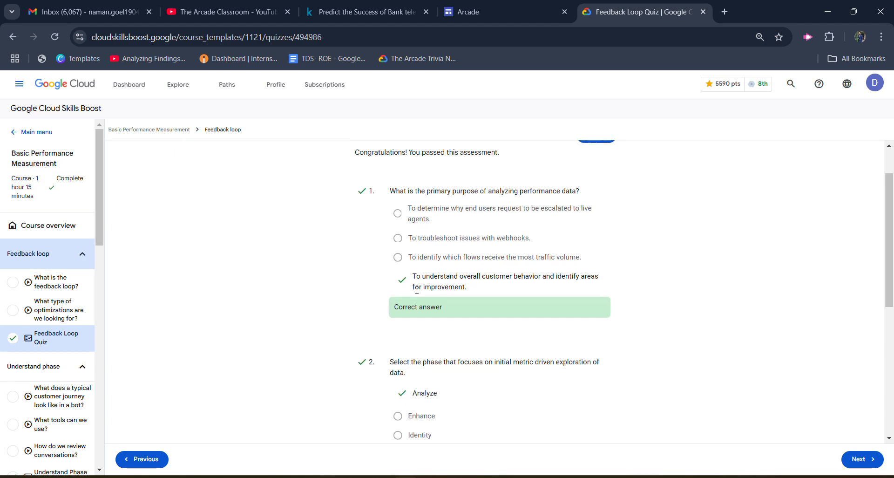
scroll("down", 3)
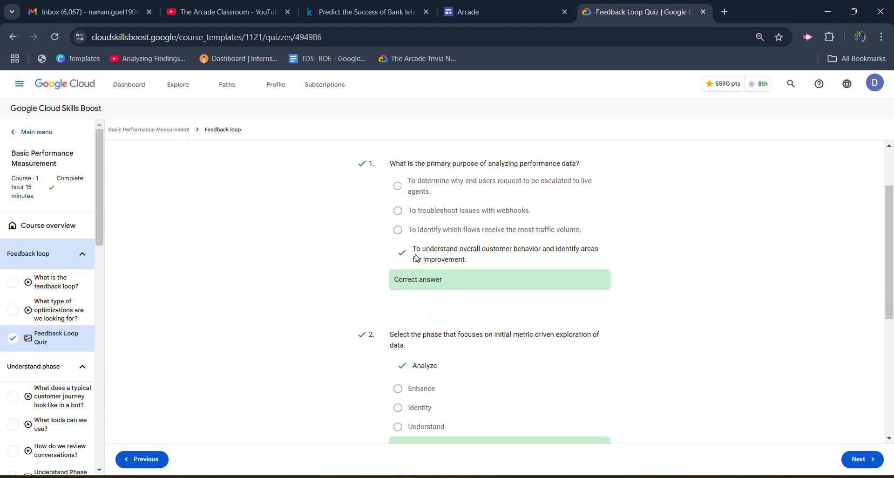
left_click_drag(412, 249, 508, 249)
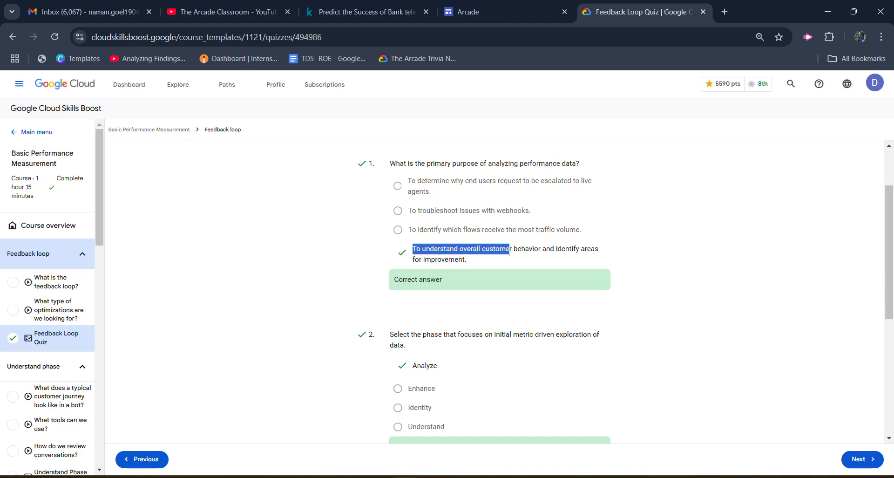
scroll("down", 3)
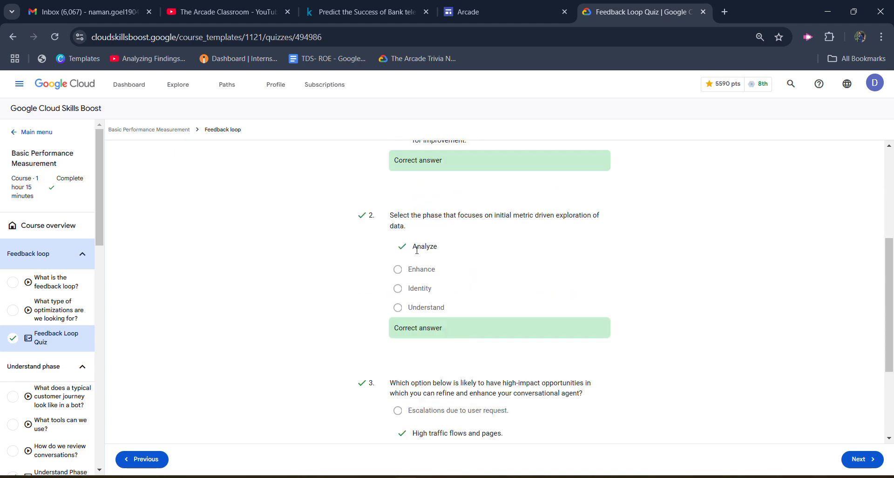
scroll("down", 3)
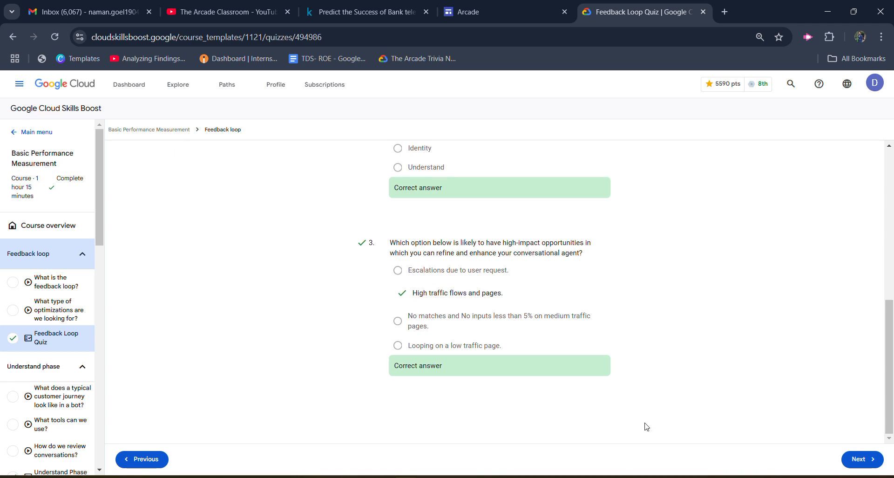
mouse_move(633, 400)
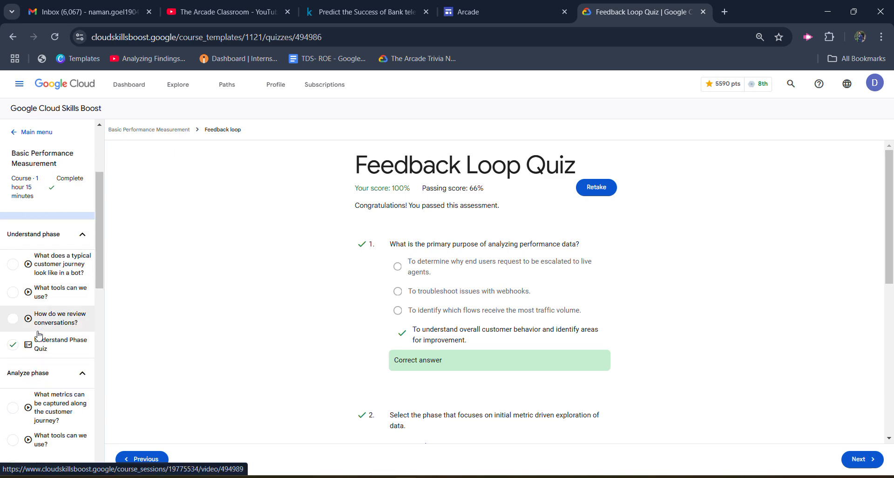
left_click(52, 343)
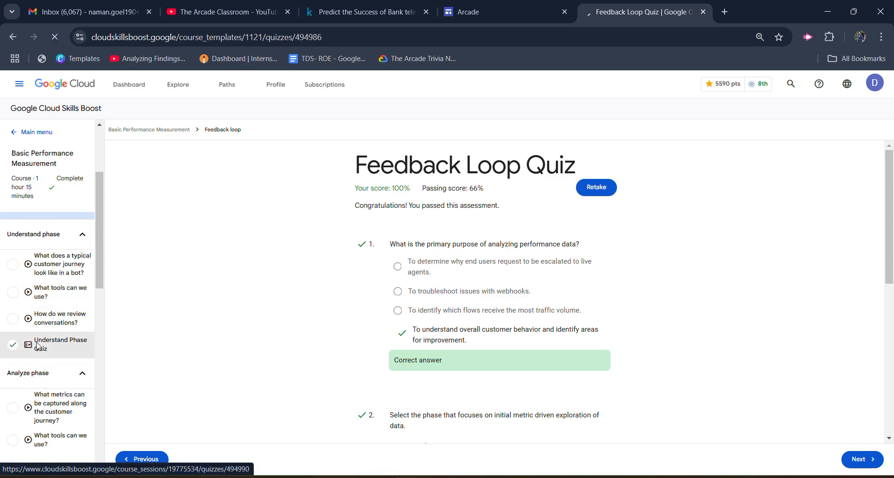
Step: Go through the Understand Phase Quiz's all-correct 100% results, then select Analyze Phase Quiz
left_click(60, 343)
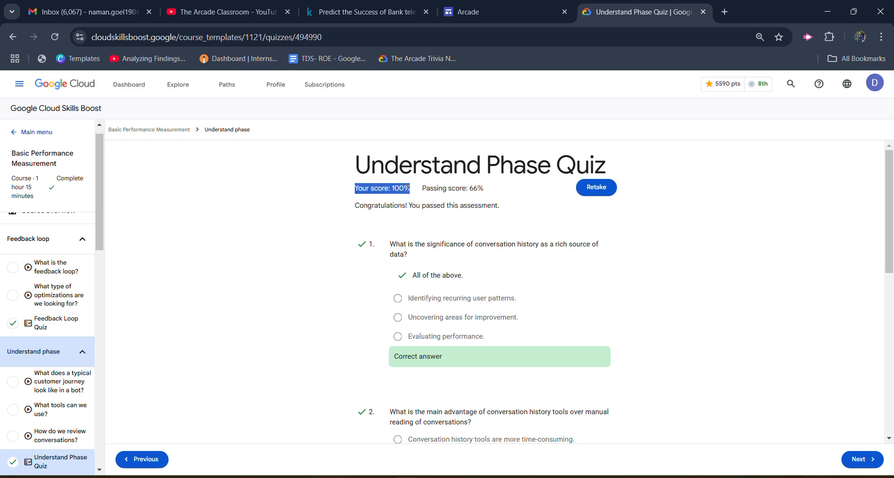
scroll("down", 3)
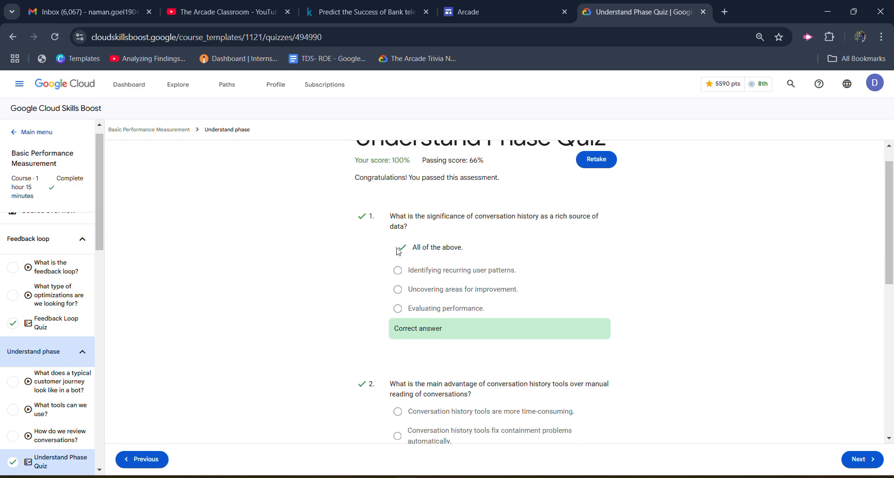
mouse_move(437, 269)
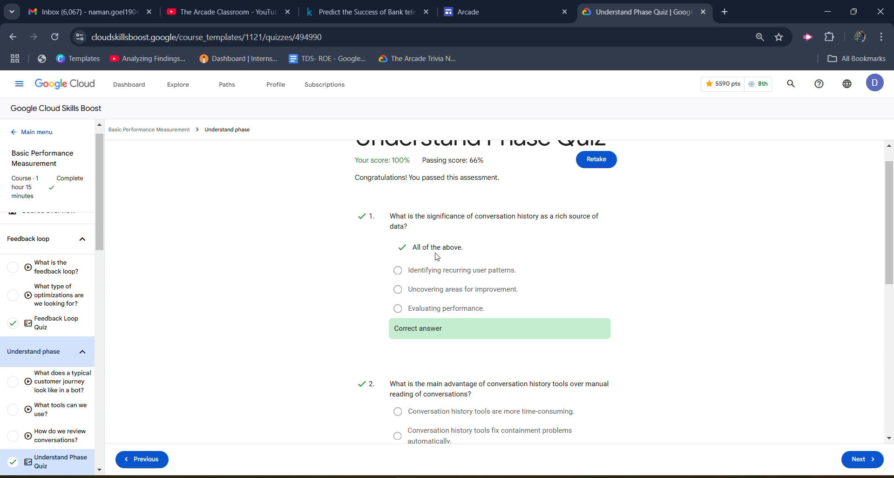
scroll("down", 3)
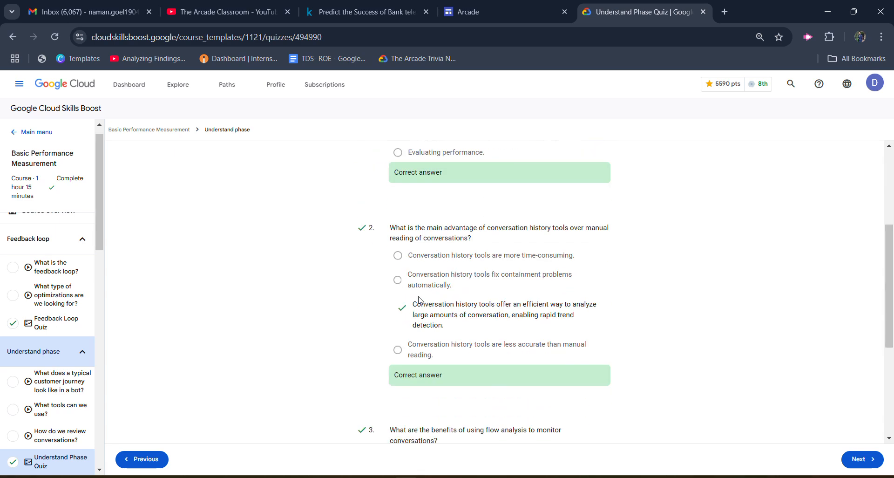
scroll("down", 3)
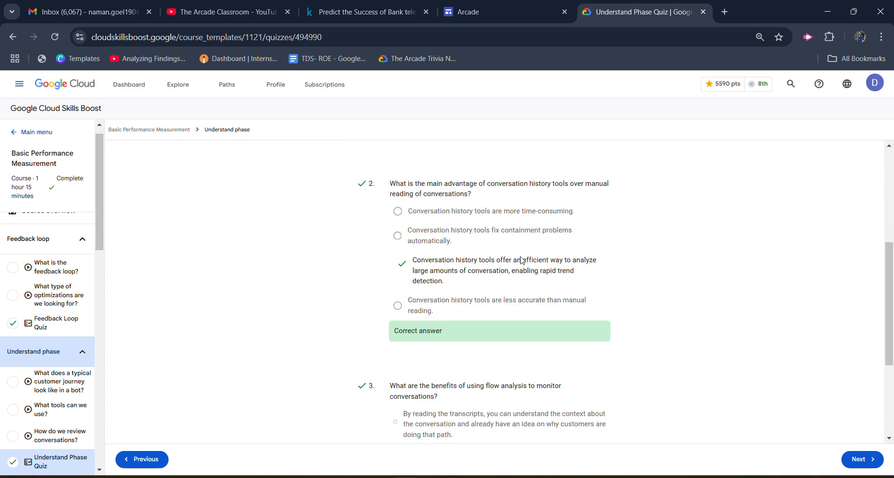
scroll("down", 3)
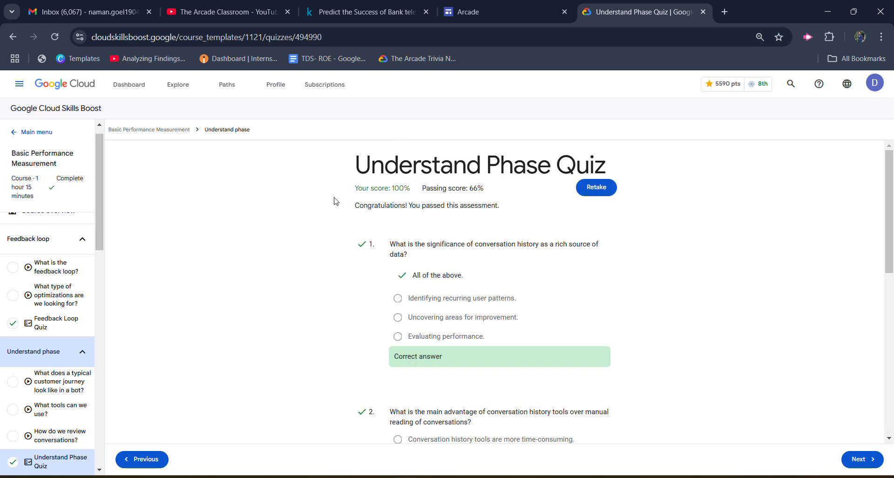
mouse_move(44, 409)
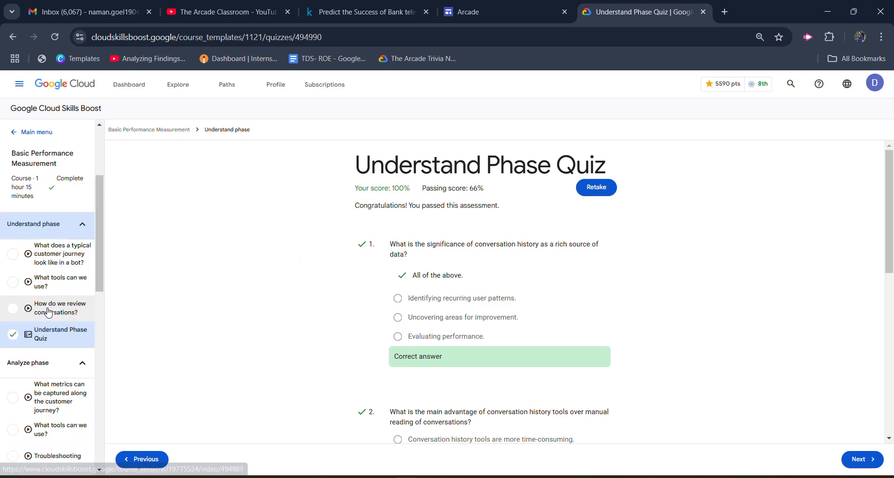
left_click(60, 375)
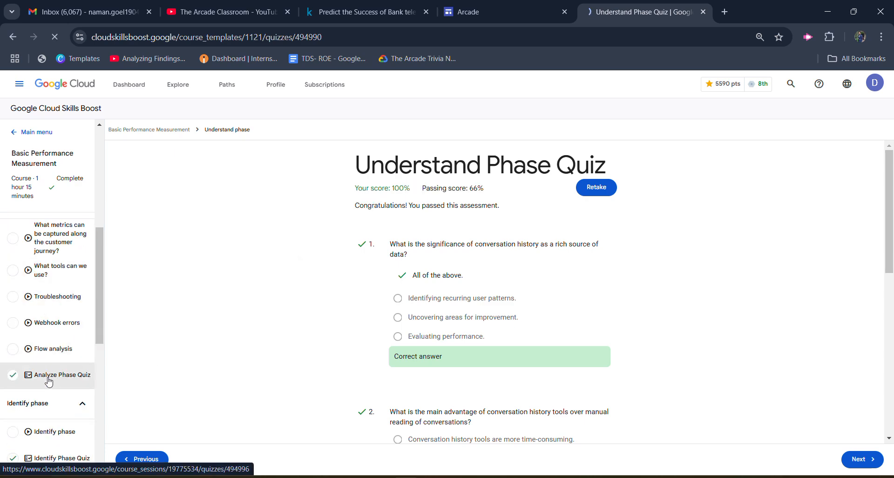
Step: Show the Analyze Phase Quiz results and scroll through its correct answers
left_click(62, 374)
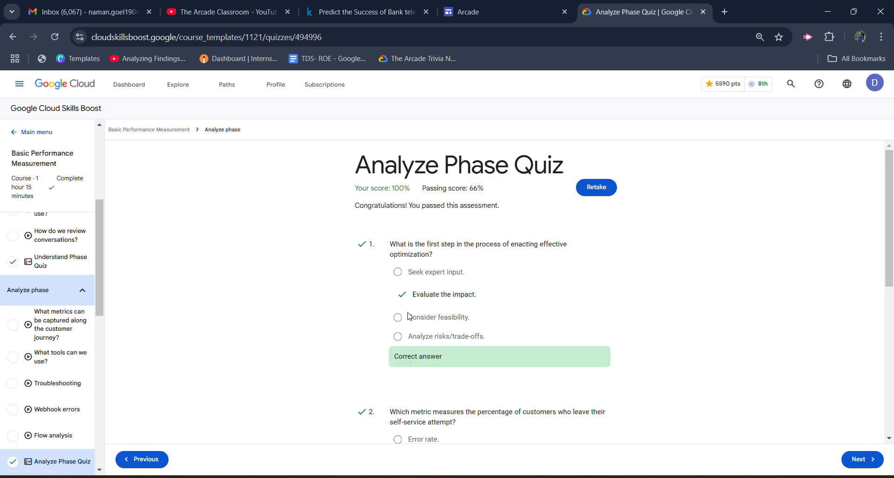
mouse_move(408, 292)
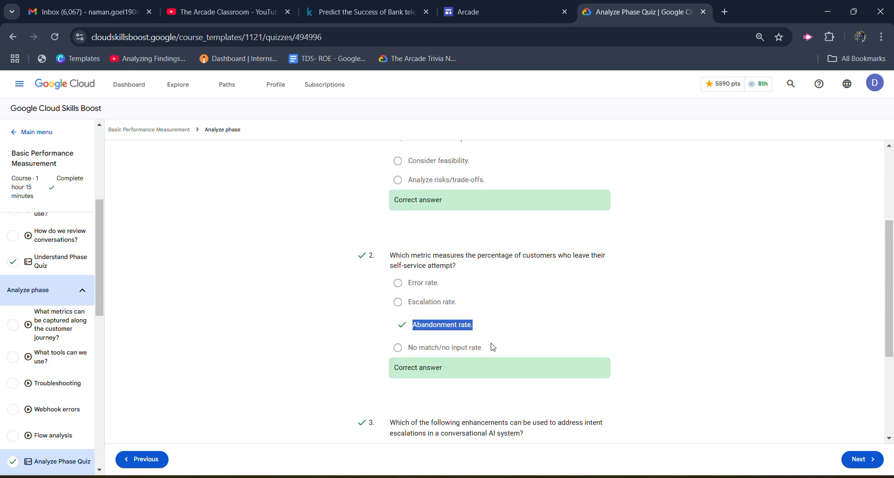
scroll("down", 3)
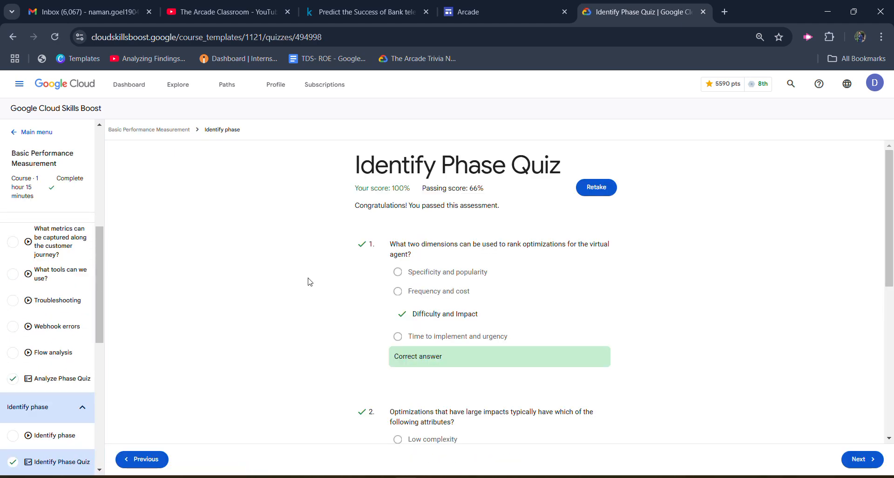
mouse_move(303, 260)
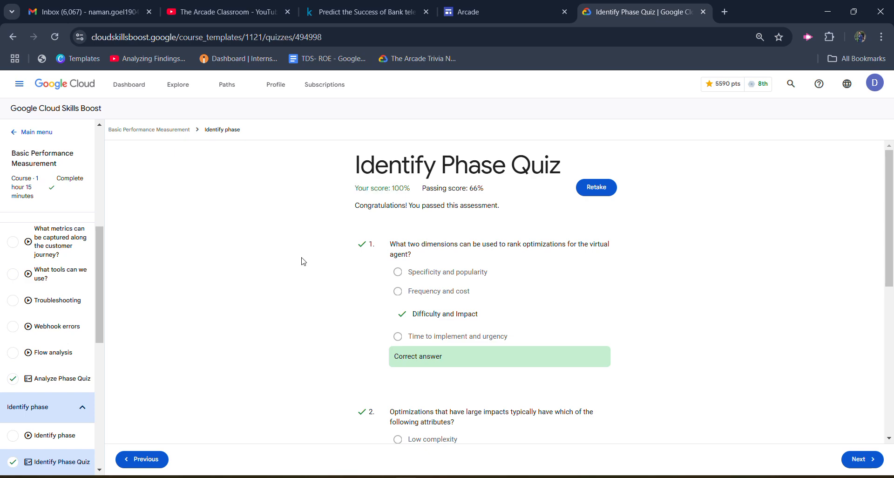
Step: Scroll through the three correct Identify Phase Quiz answers and back to the top
scroll("down", 3)
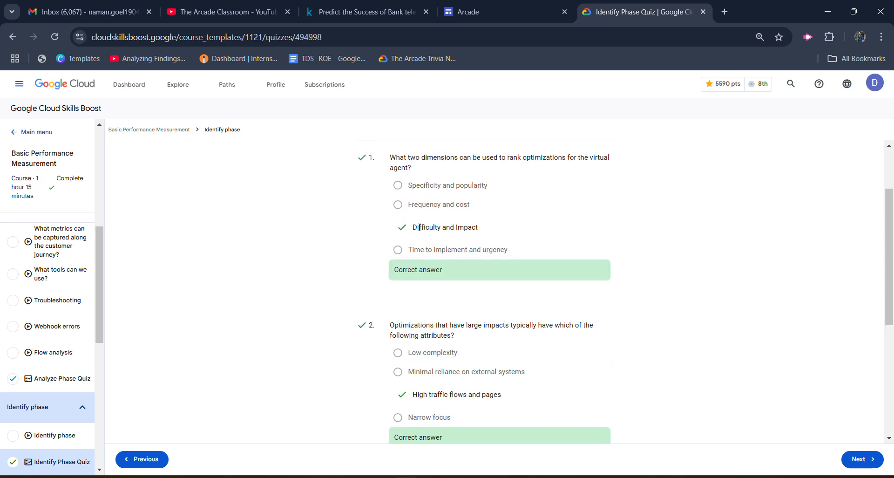
scroll("down", 3)
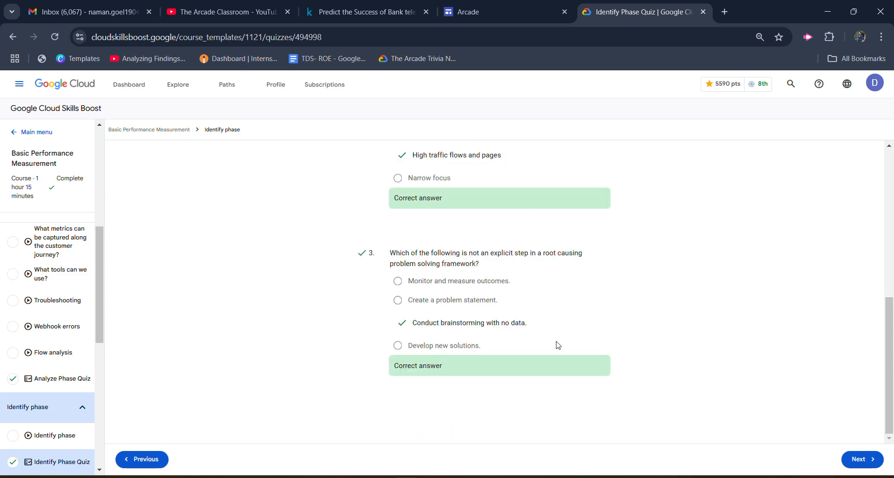
scroll("up", 3)
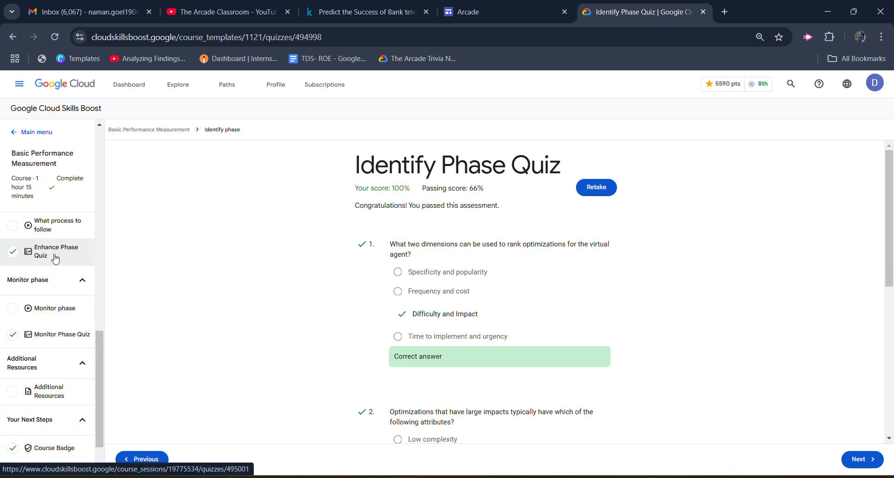
Step: Check the Enhance Phase Quiz results: passed at 66%, question 3 wrong; then select Monitor Phase Quiz
left_click(56, 251)
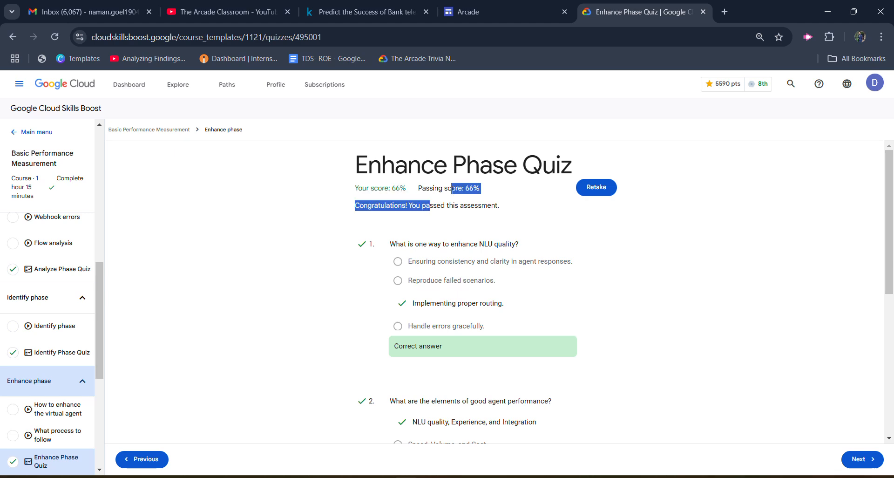
left_click(451, 229)
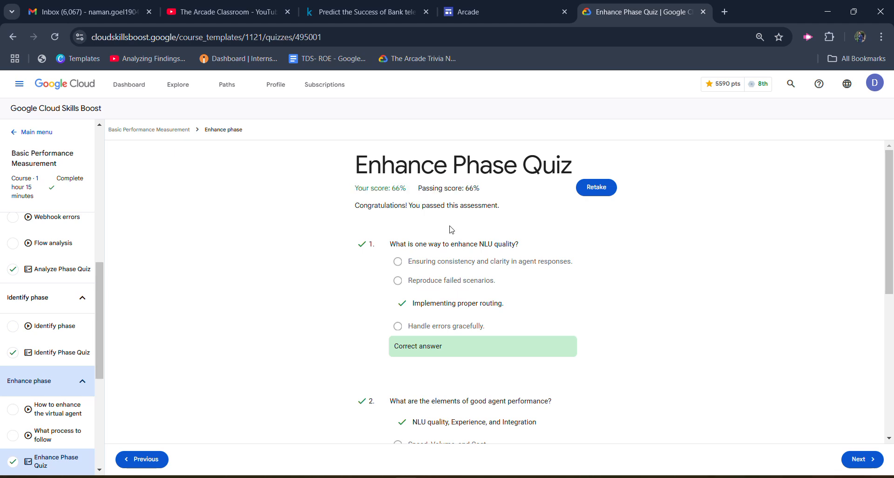
scroll("down", 3)
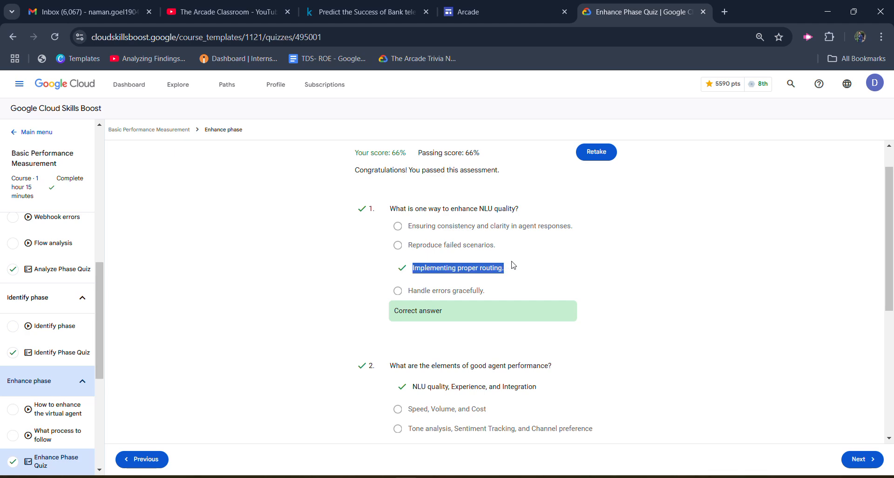
scroll("down", 3)
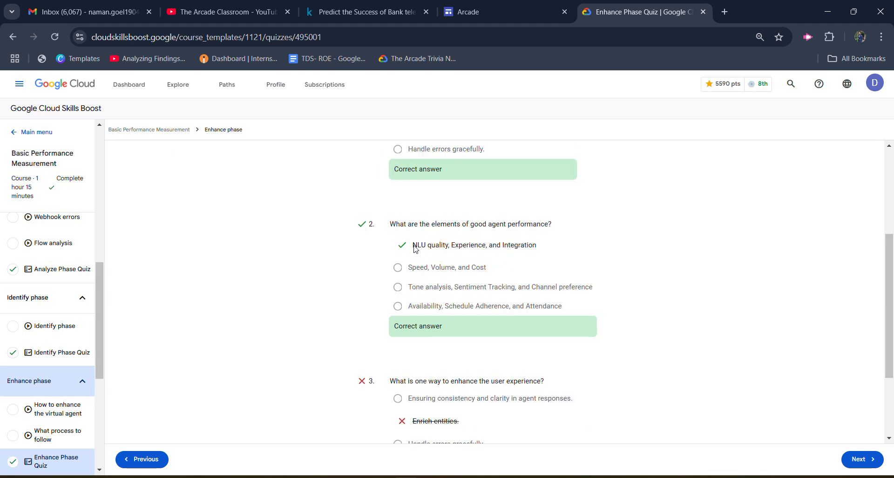
scroll("down", 3)
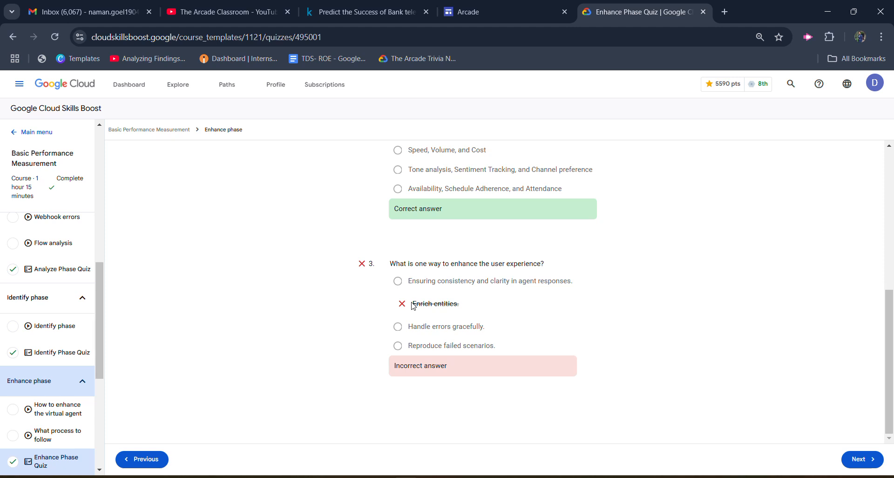
left_click_drag(413, 263, 442, 280)
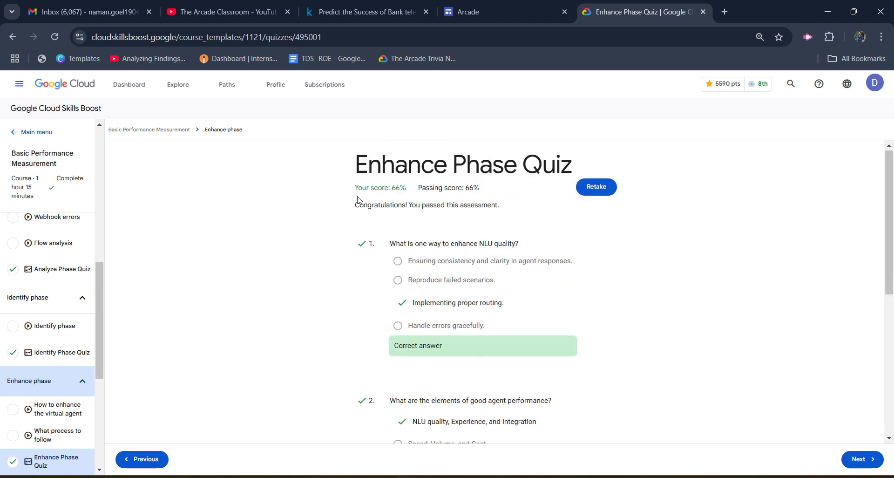
mouse_move(448, 198)
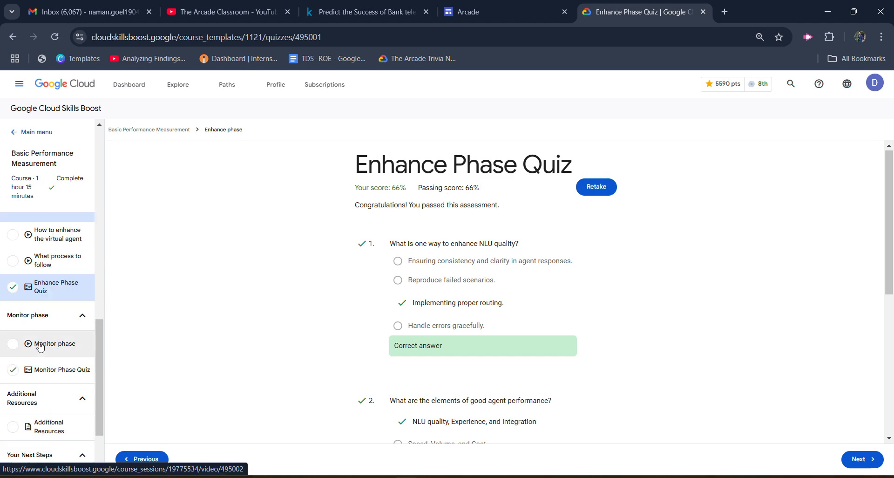
left_click(62, 370)
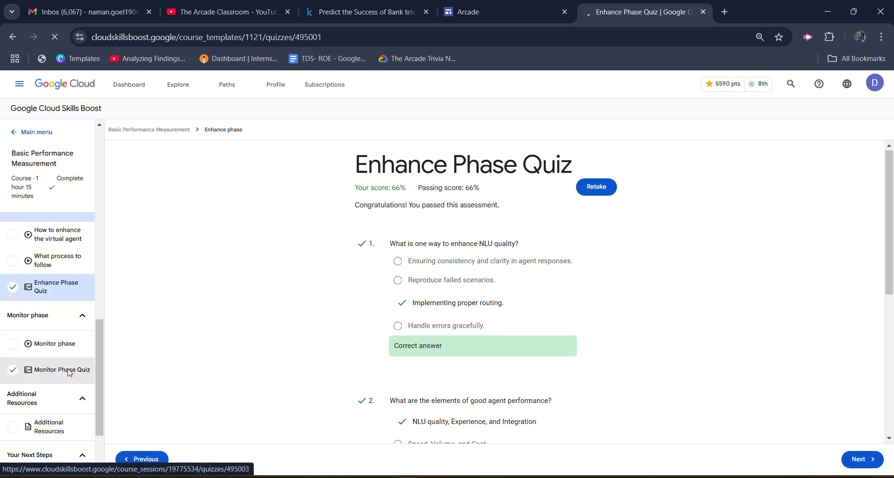
Step: Review the Monitor Phase Quiz's three correct answers at 100%, scrolling down toward Course Badge
left_click(61, 370)
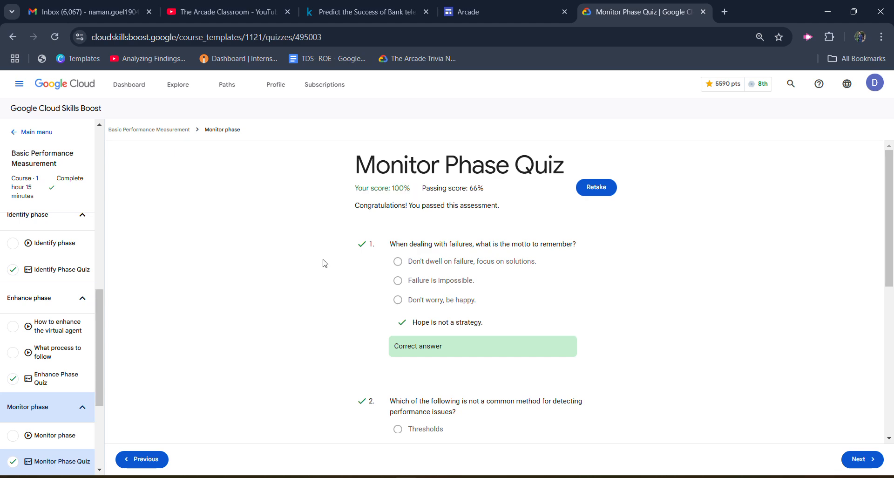
scroll("down", 3)
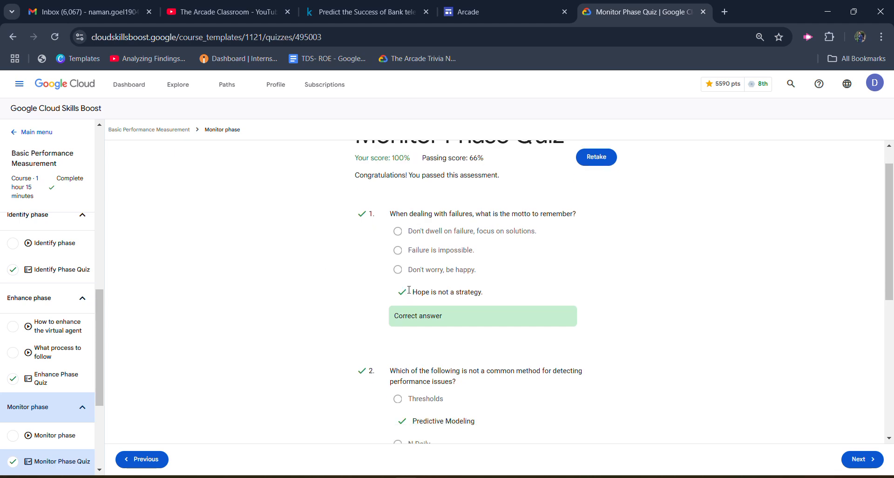
scroll("down", 3)
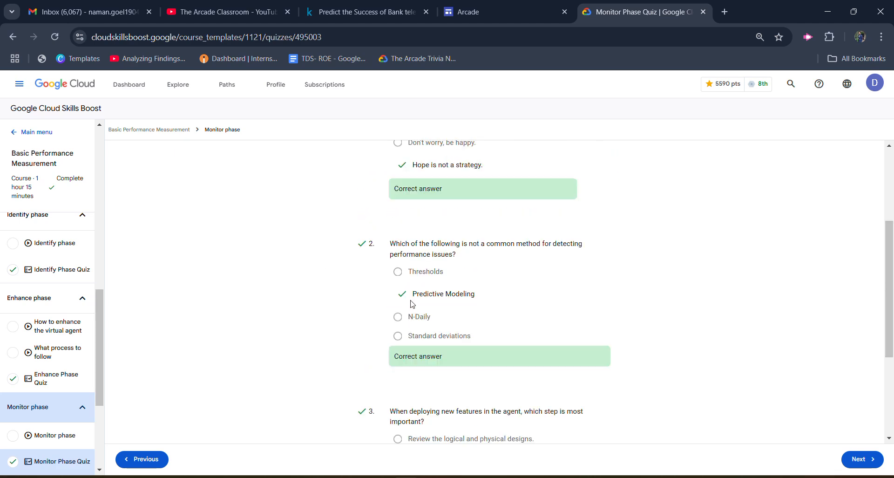
scroll("down", 3)
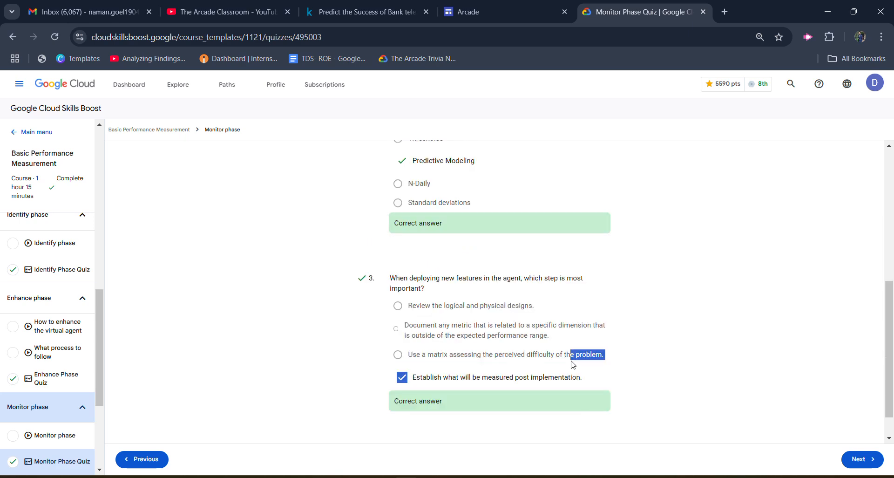
scroll("down", 3)
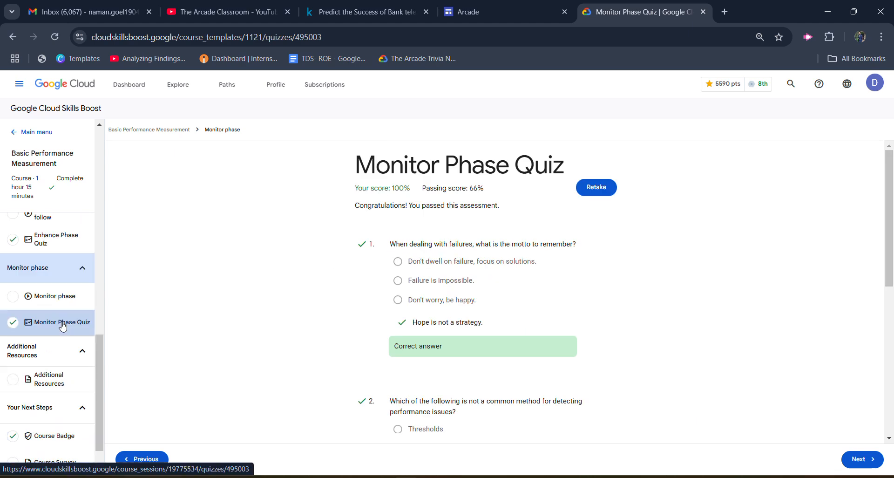
scroll("down", 3)
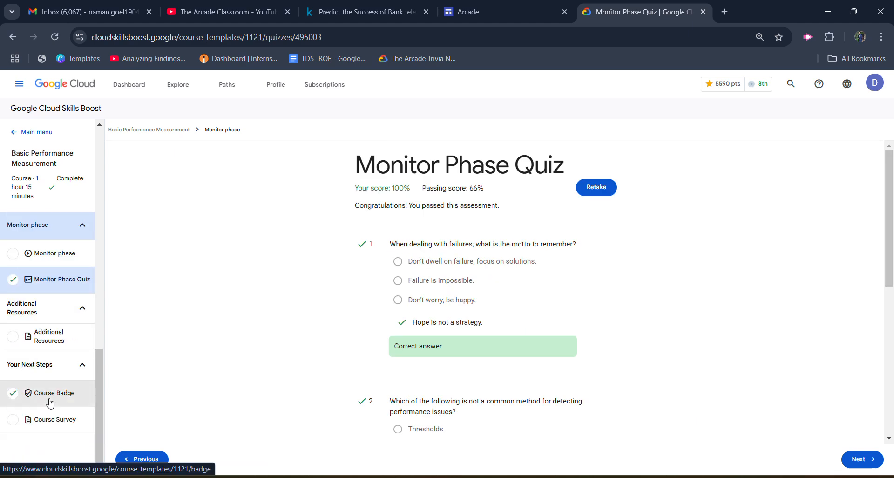
Step: View the Course Badge, then the public profile listing the badge earned Nov 21, 2024
left_click(54, 393)
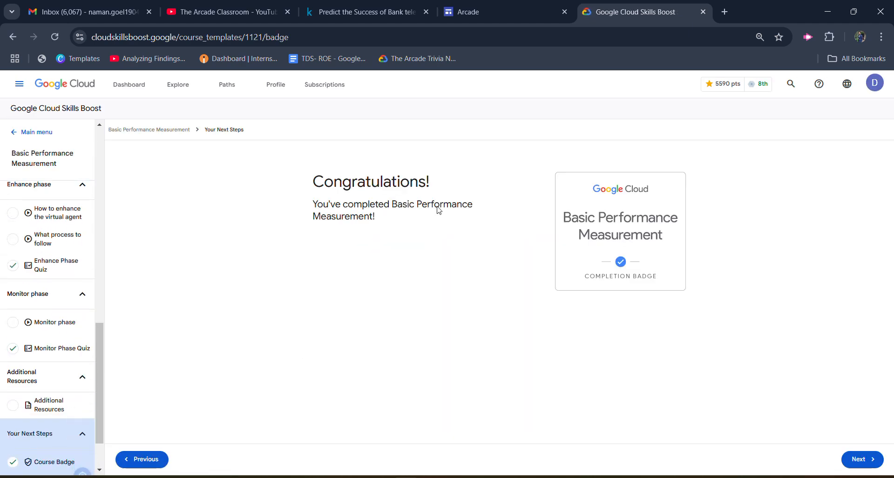
mouse_move(729, 151)
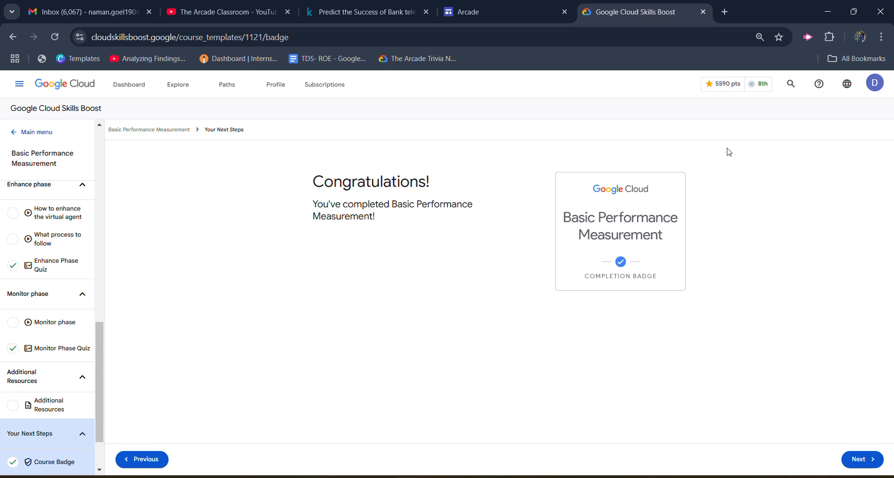
left_click(875, 83)
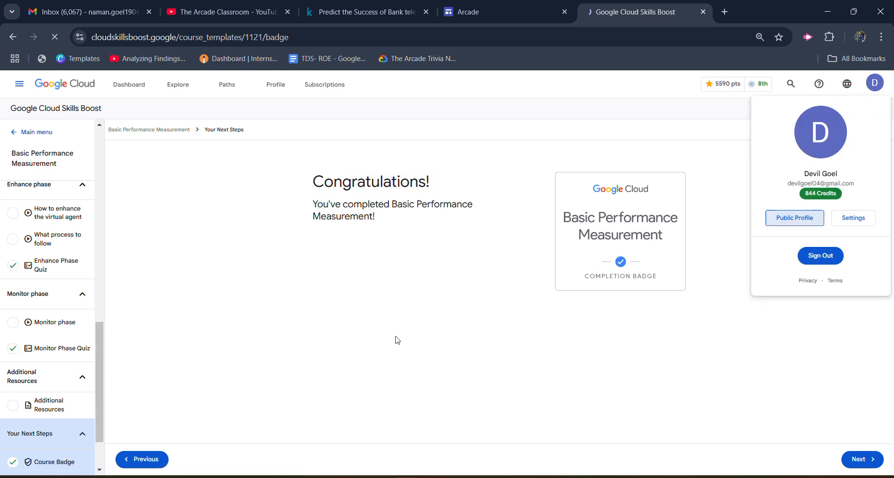
left_click(795, 217)
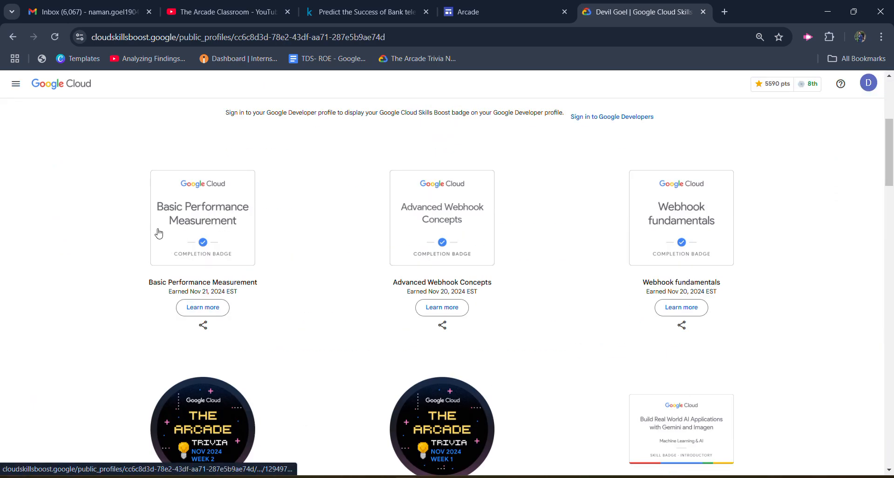